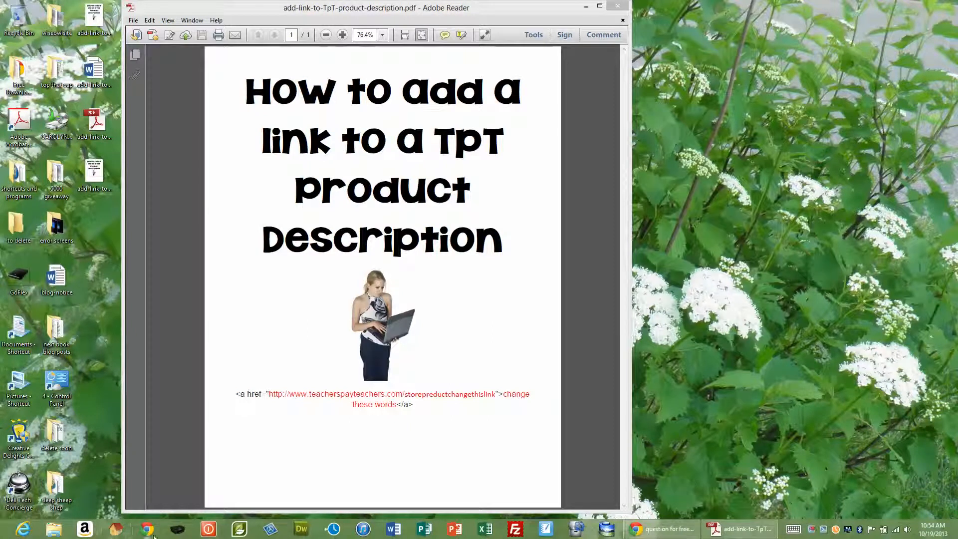
mouse_move(146, 529)
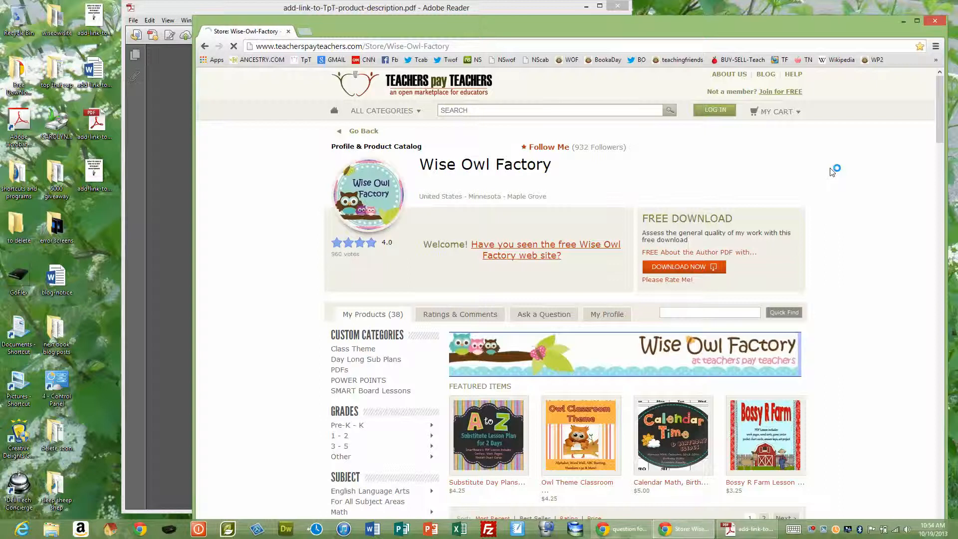
Sign in to the Wise Owl Factory seller account with username and password
left_click(715, 111)
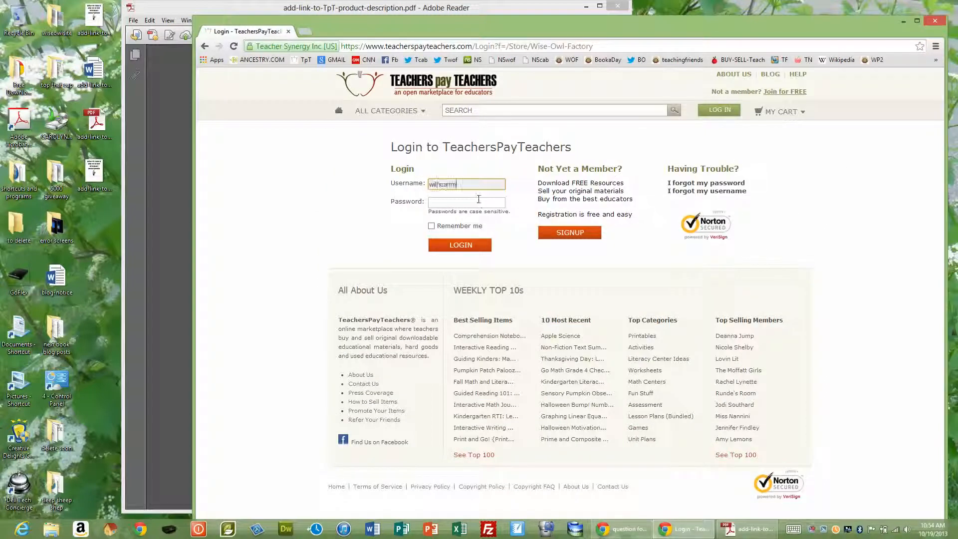
left_click(466, 201)
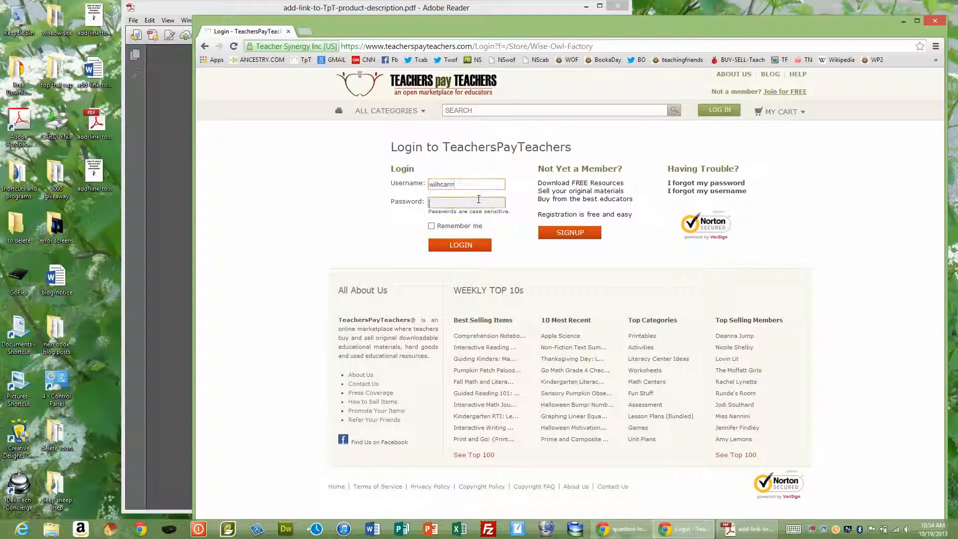
type("password")
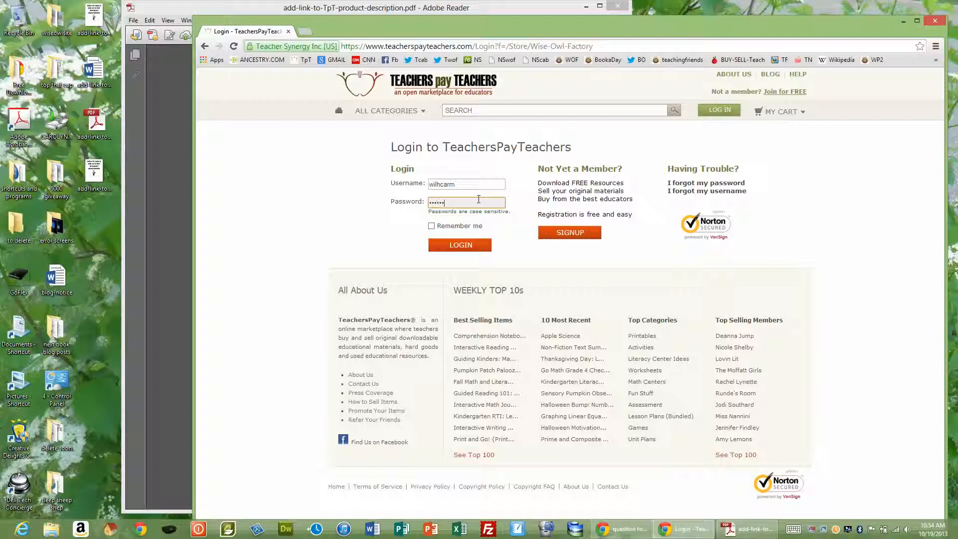
type("password")
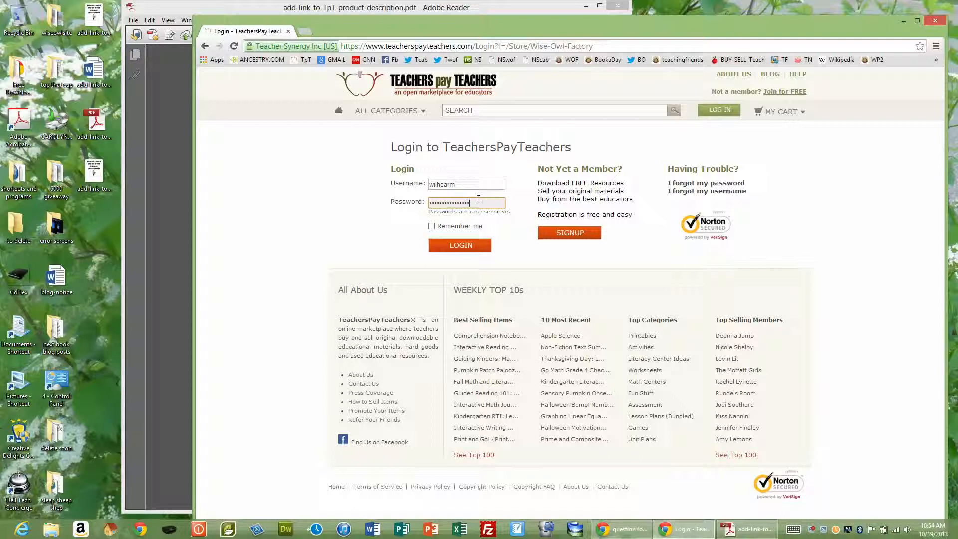
left_click(459, 244)
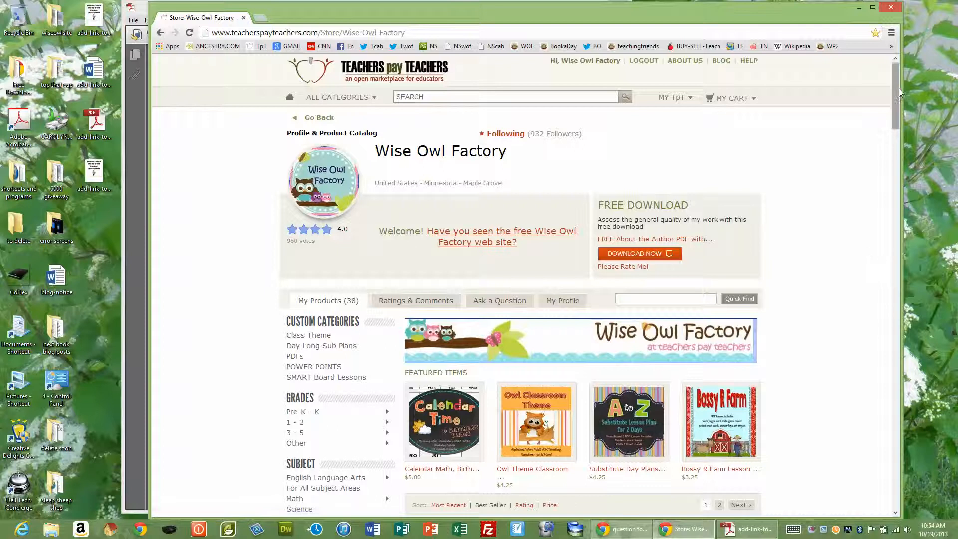
From page 2 of the store catalog, go to the FREE Spring Bookmarks product page
scroll("down", 3)
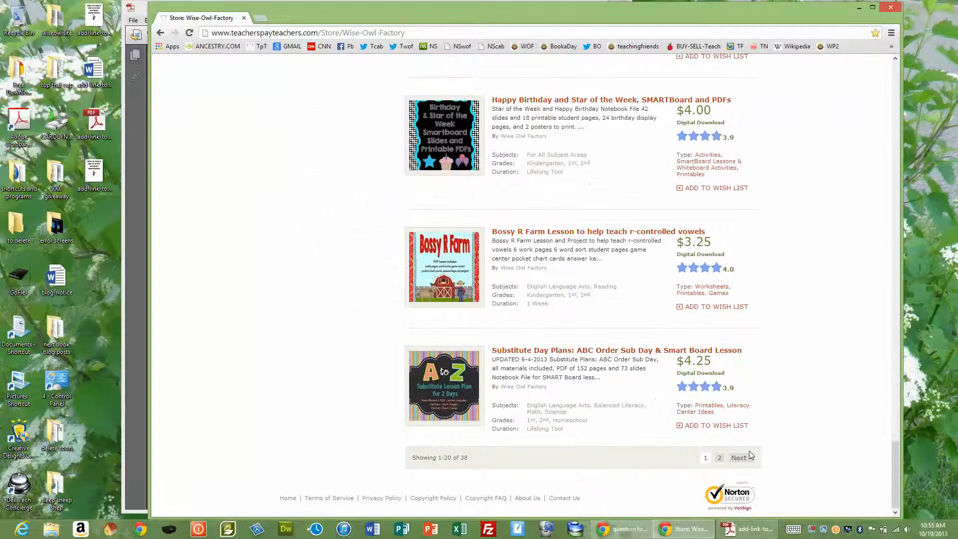
left_click(739, 457)
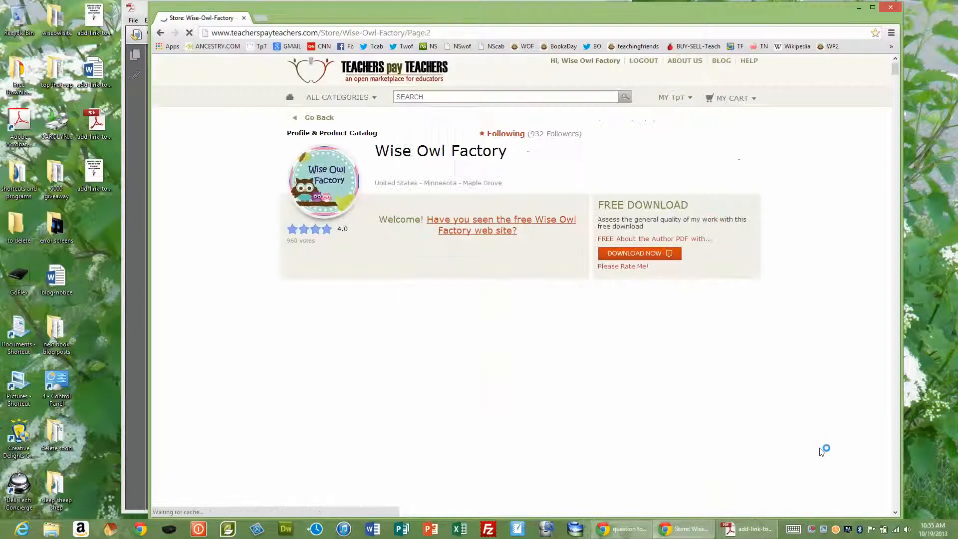
scroll("down", 3)
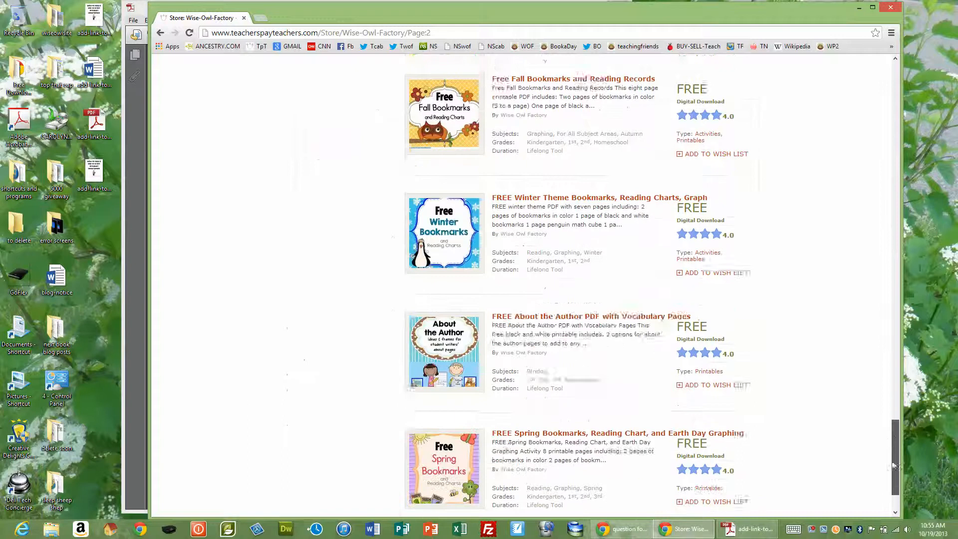
scroll("down", 3)
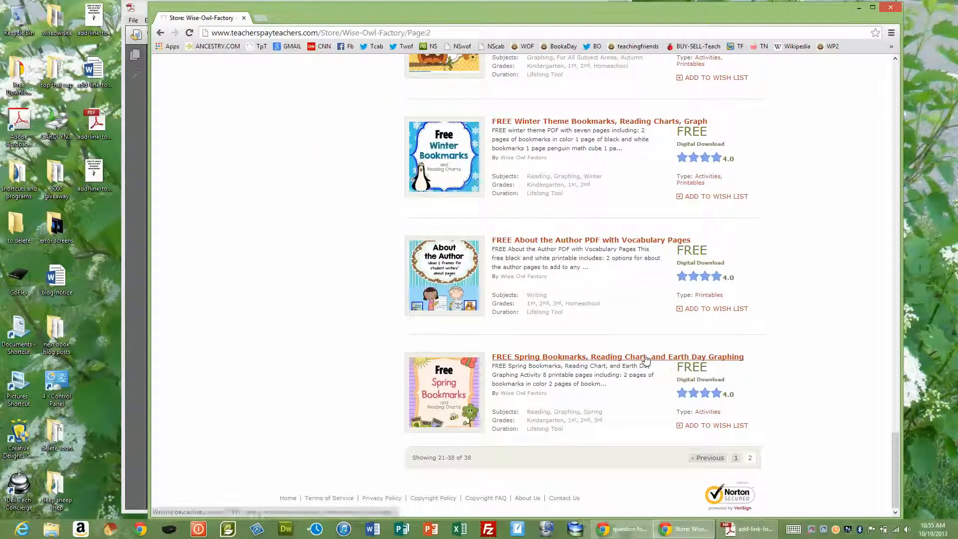
left_click(617, 356)
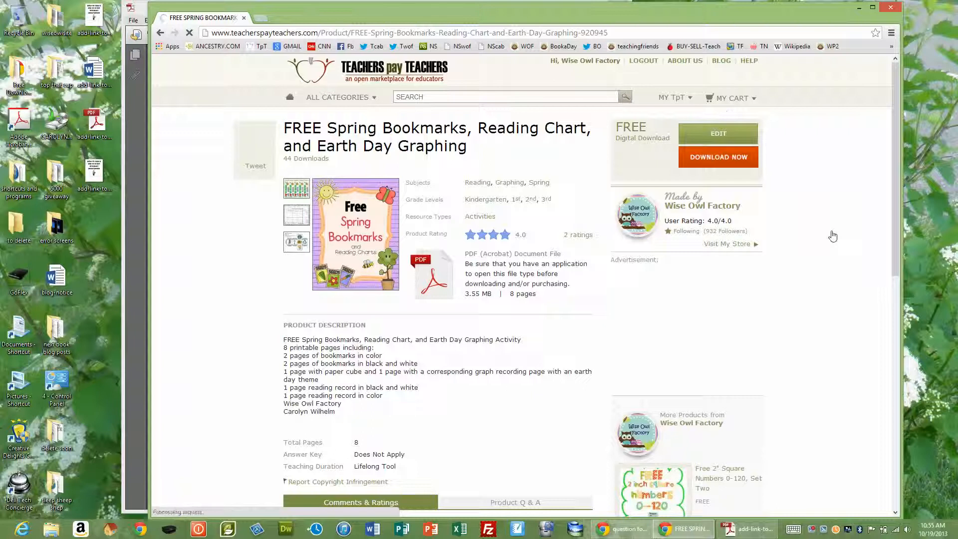
Edit the Spring Bookmarks listing and select the placeholder URL in the description's link tag
left_click(717, 133)
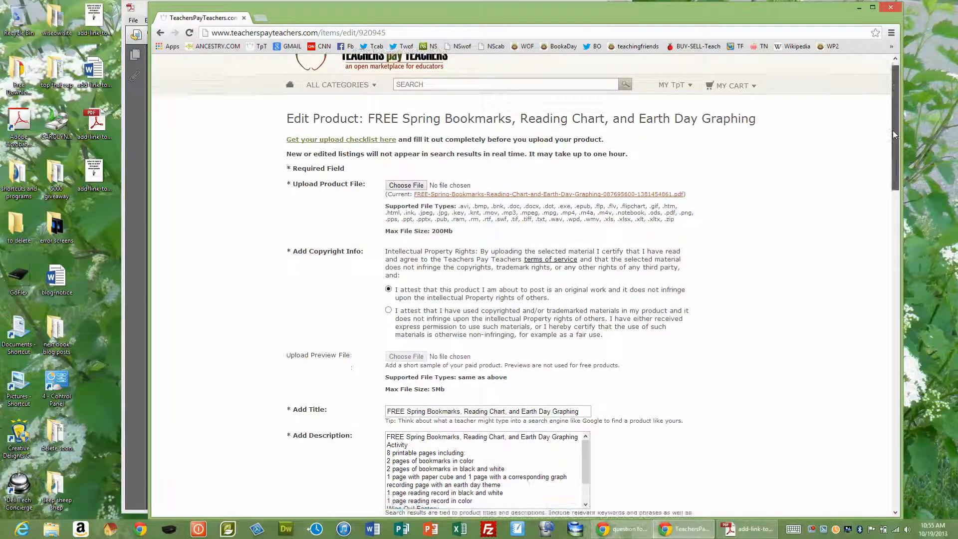
scroll("down", 3)
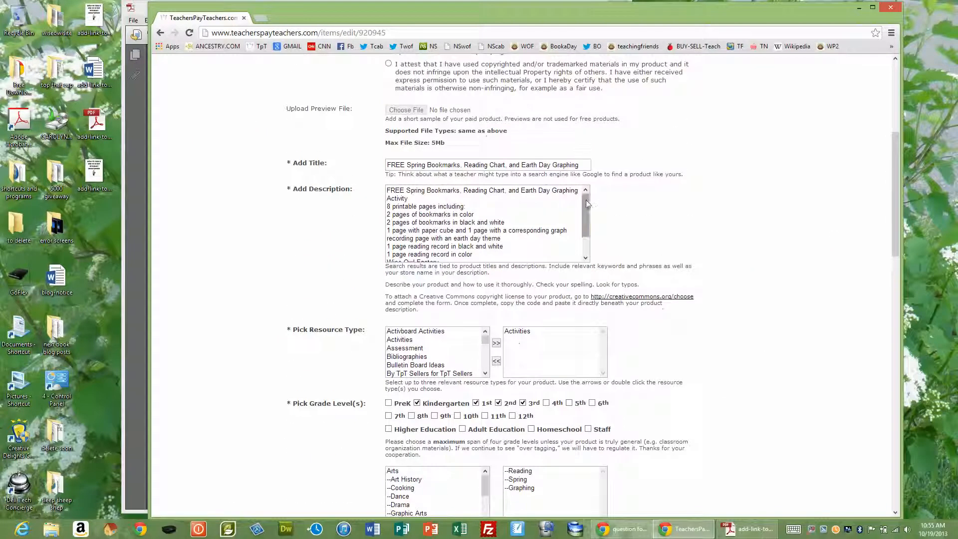
scroll("down", 3)
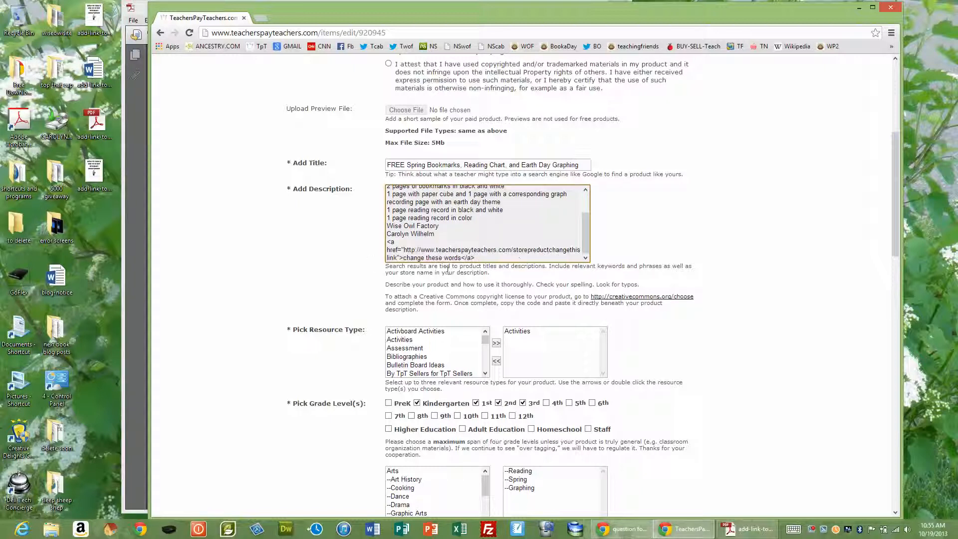
double_click(432, 257)
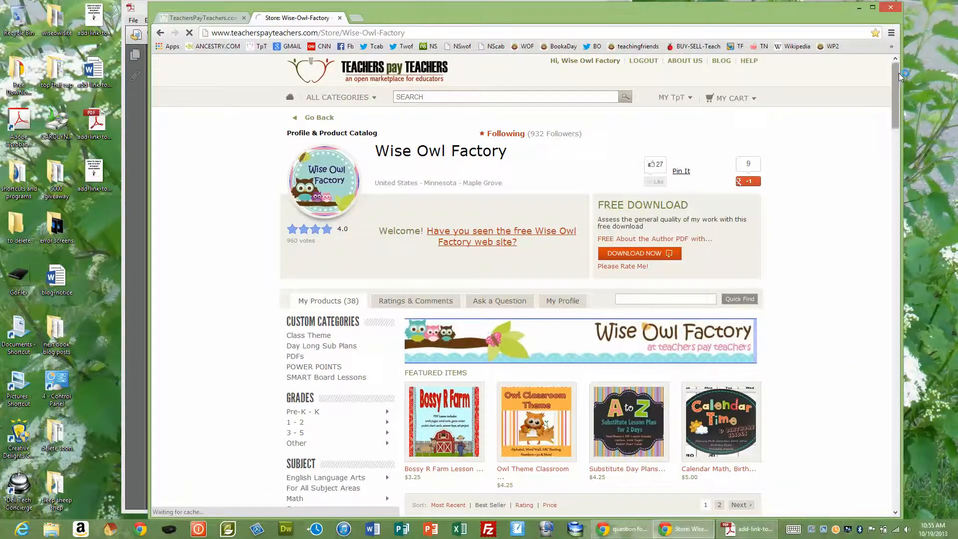
Reach the Winter Theme Bookmarks product page for its URL, then return to the spring edit form
left_click(720, 504)
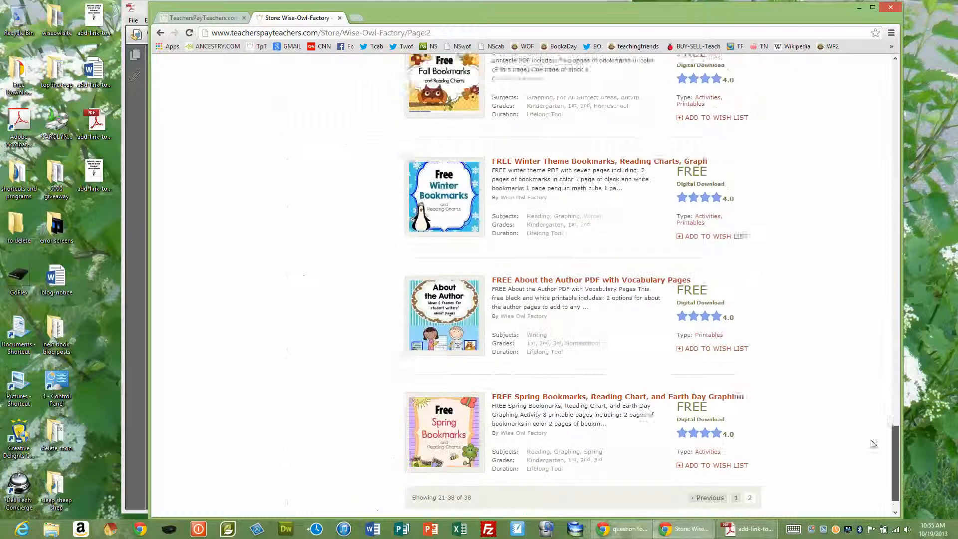
scroll("down", 3)
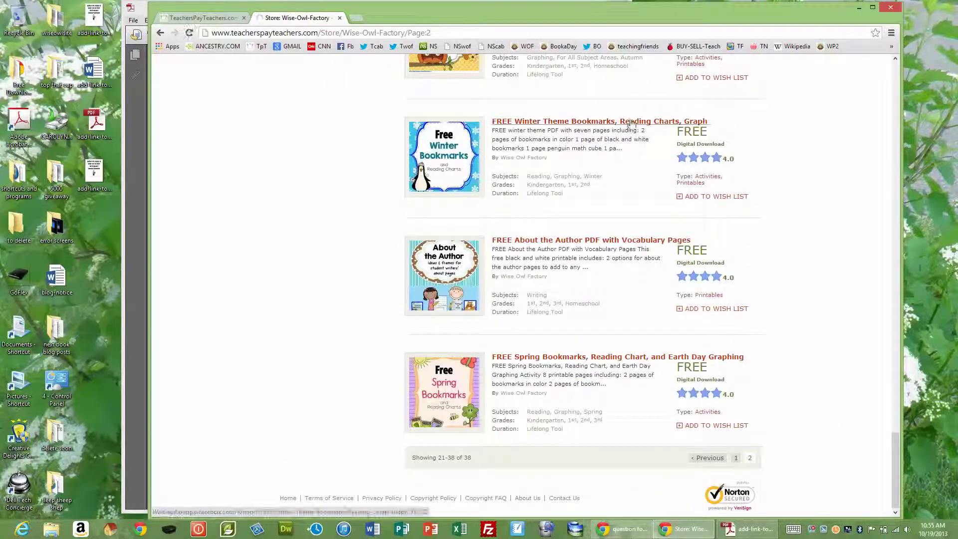
left_click(599, 121)
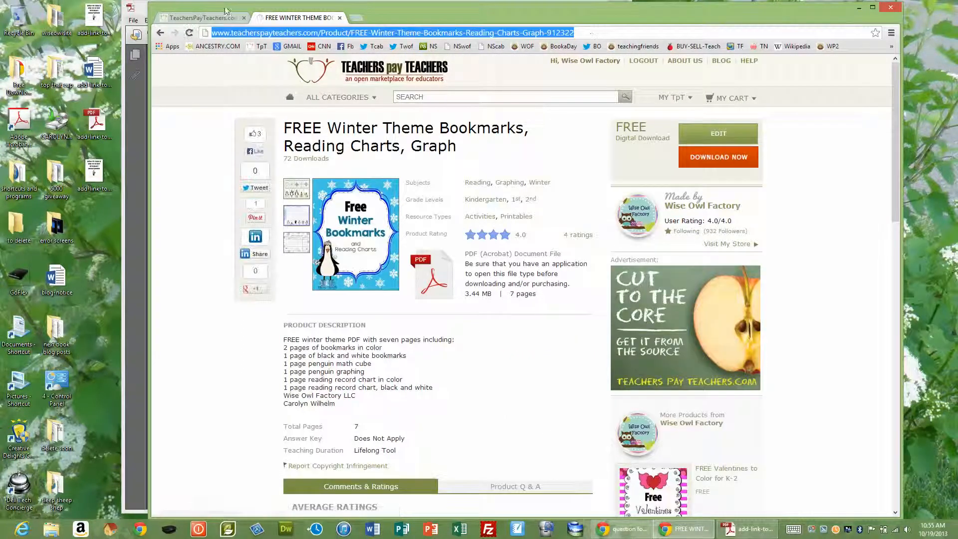
left_click(717, 133)
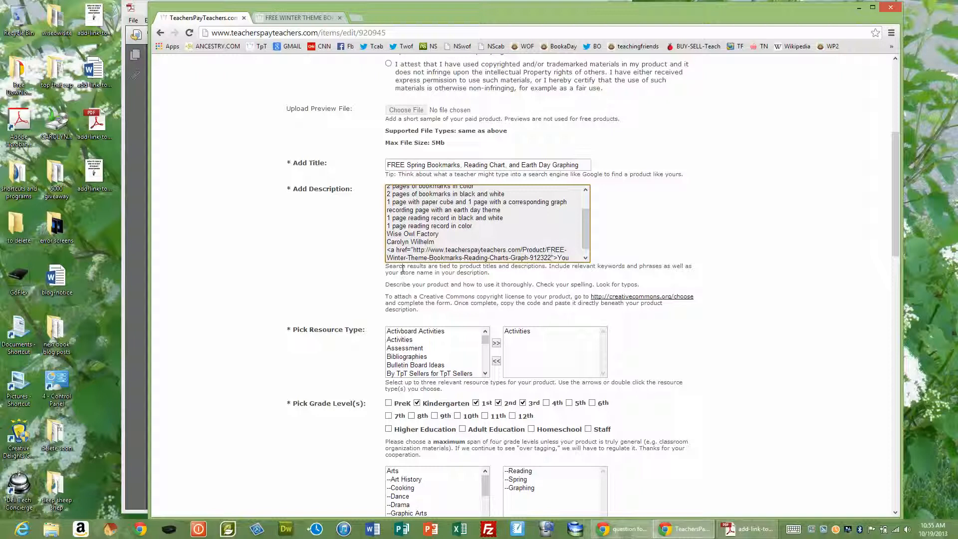
mouse_move(656, 263)
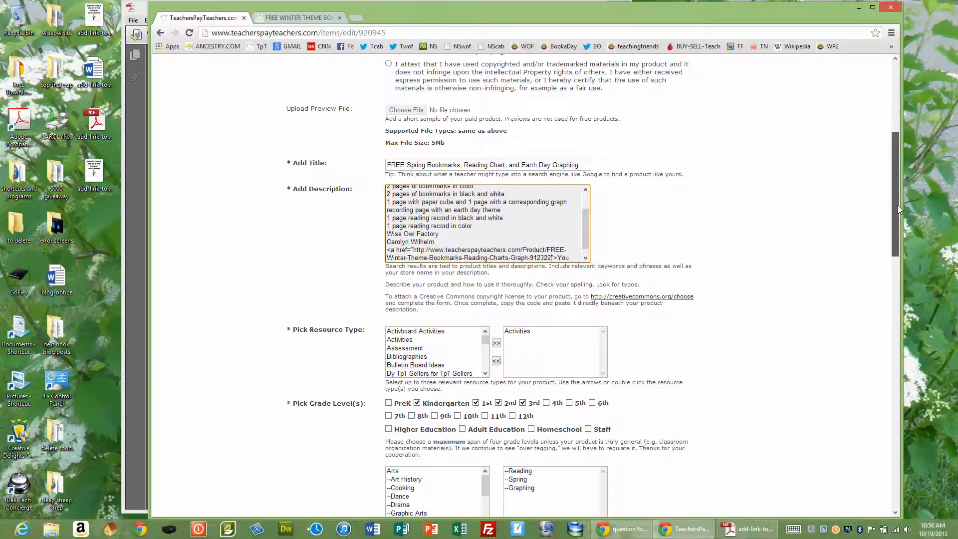
Point the link at the winter product URL with text 'You Might Also Like Winter Bookmarks'
scroll("down", 3)
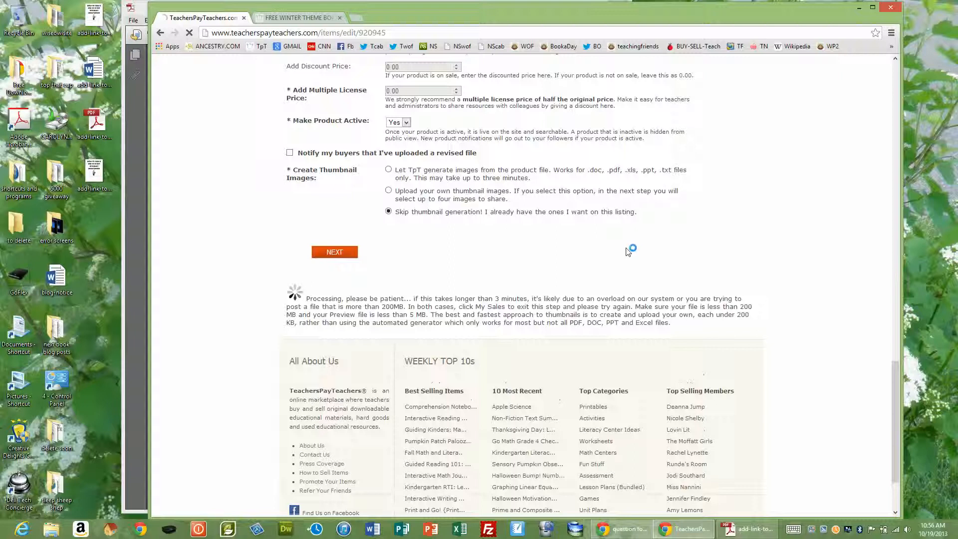
mouse_move(826, 242)
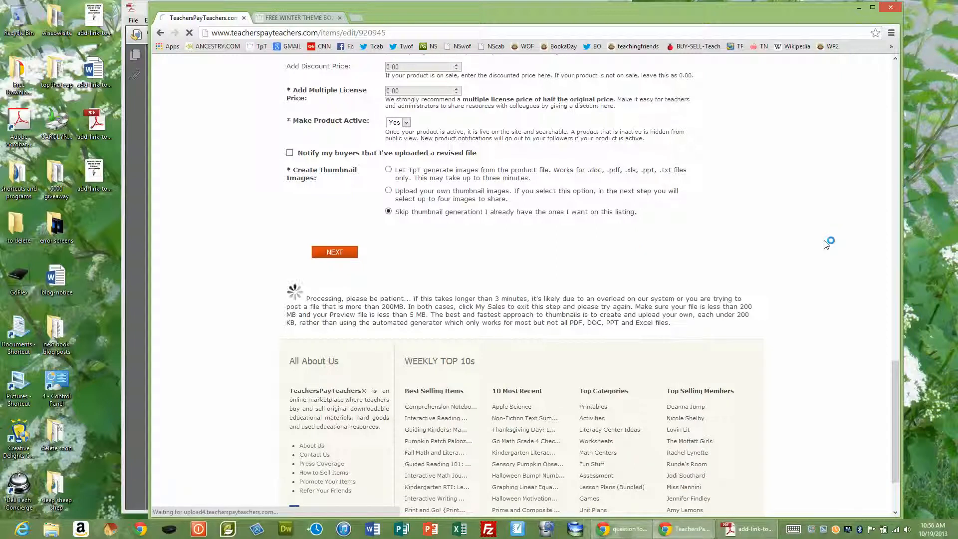
mouse_move(746, 195)
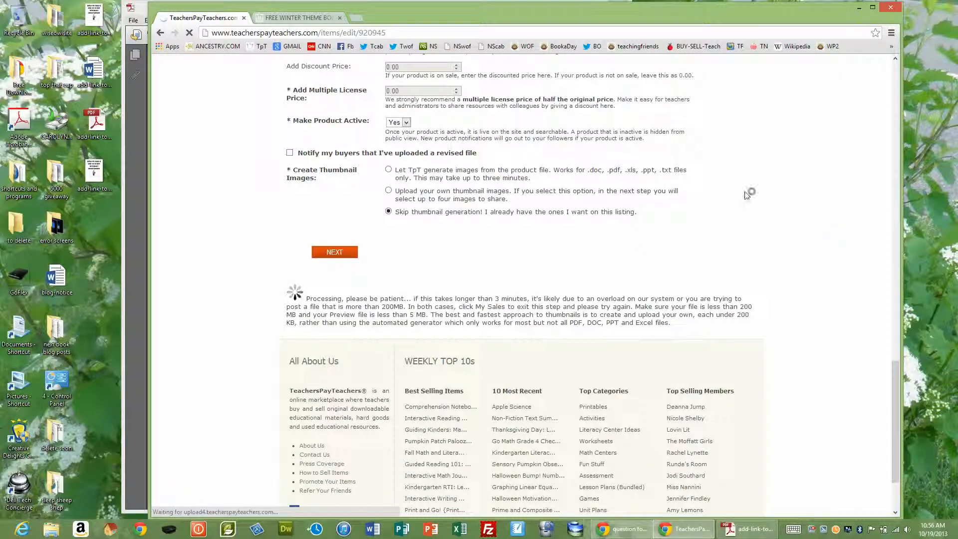
Save the edited Spring Bookmarks listing via NEXT at the bottom of the form
left_click(335, 251)
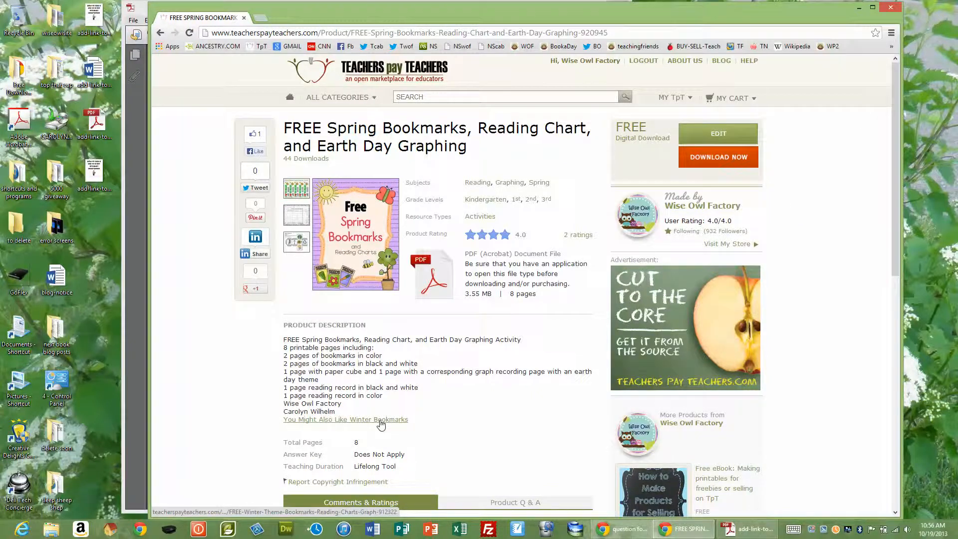
Follow the new Winter Bookmarks link to confirm it reaches the winter product page
left_click(346, 419)
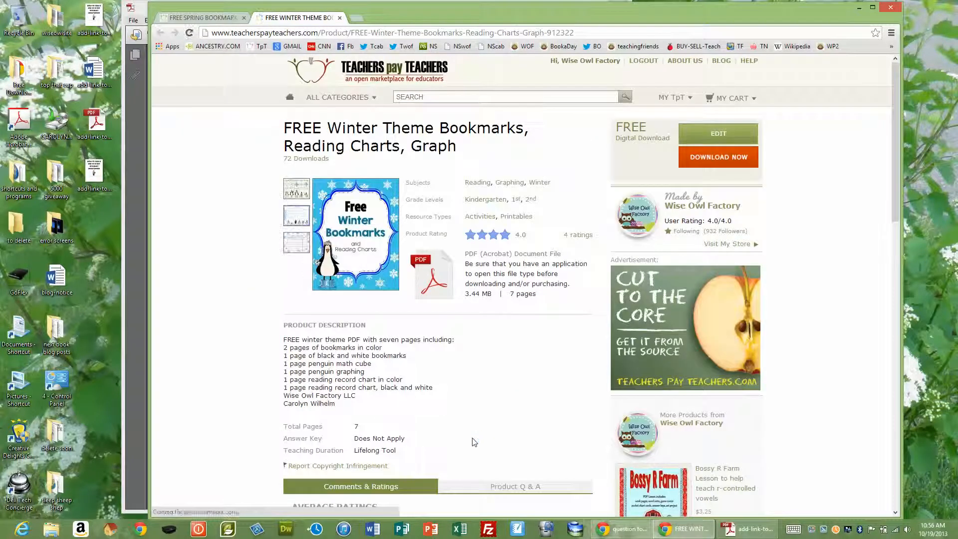